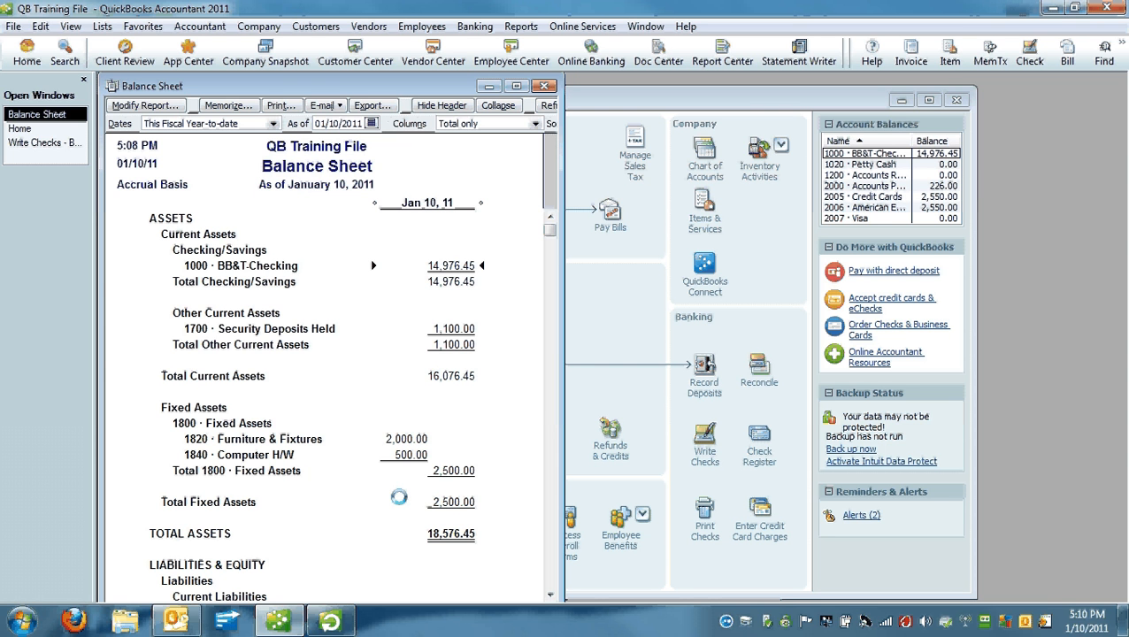
{"action": "left_click", "coordinate": [871, 164]}
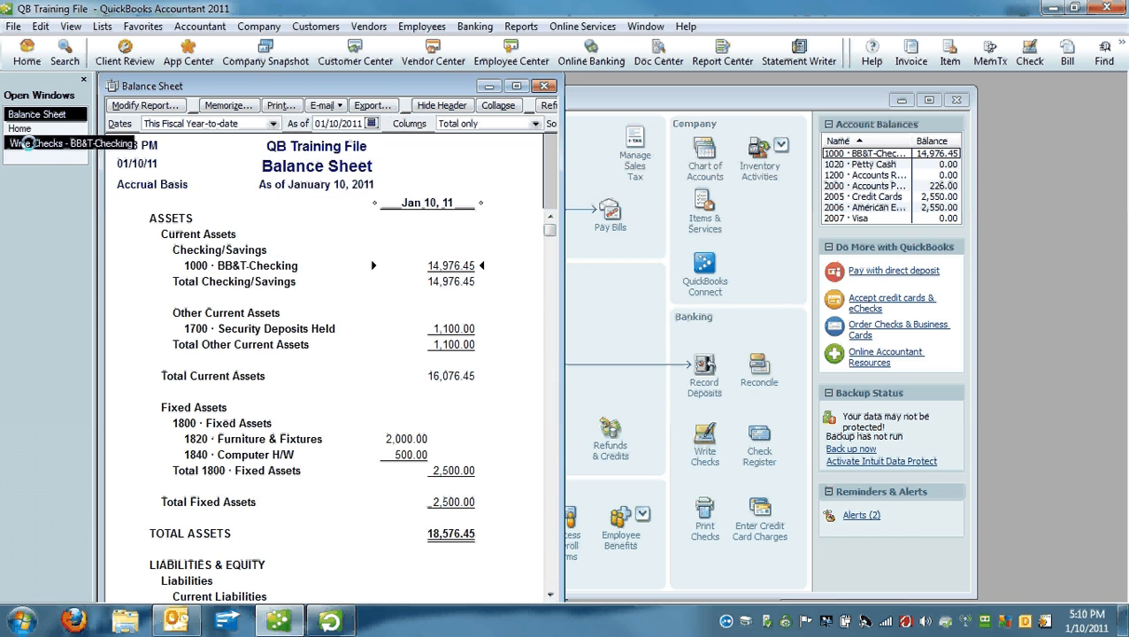
{"action": "left_click", "coordinate": [60, 143]}
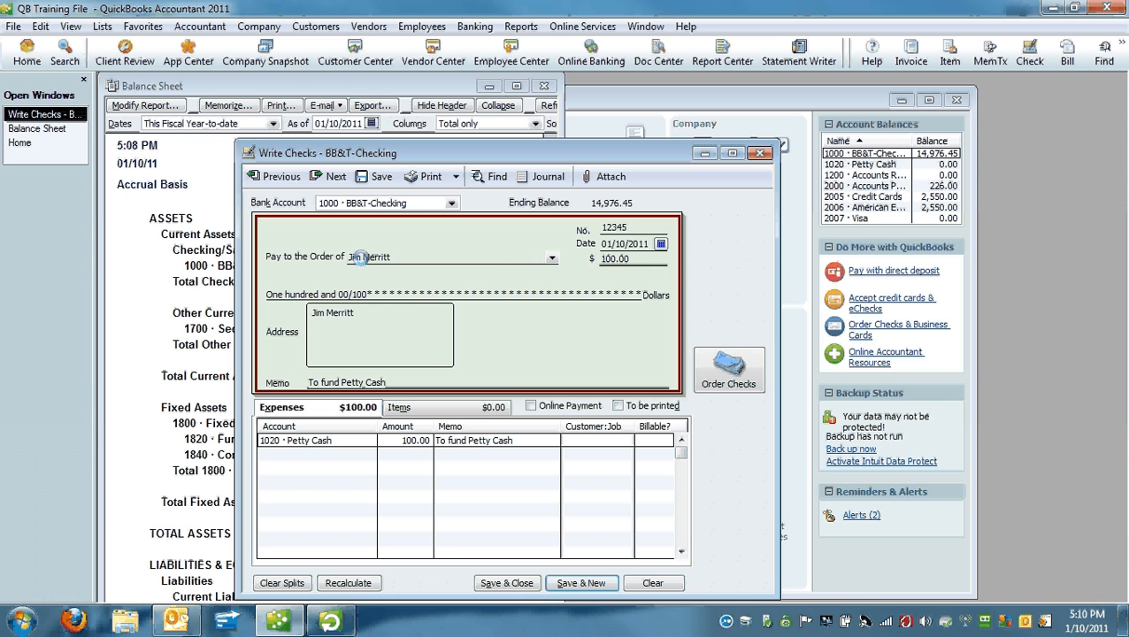
{"action": "mouse_move", "coordinate": [399, 407]}
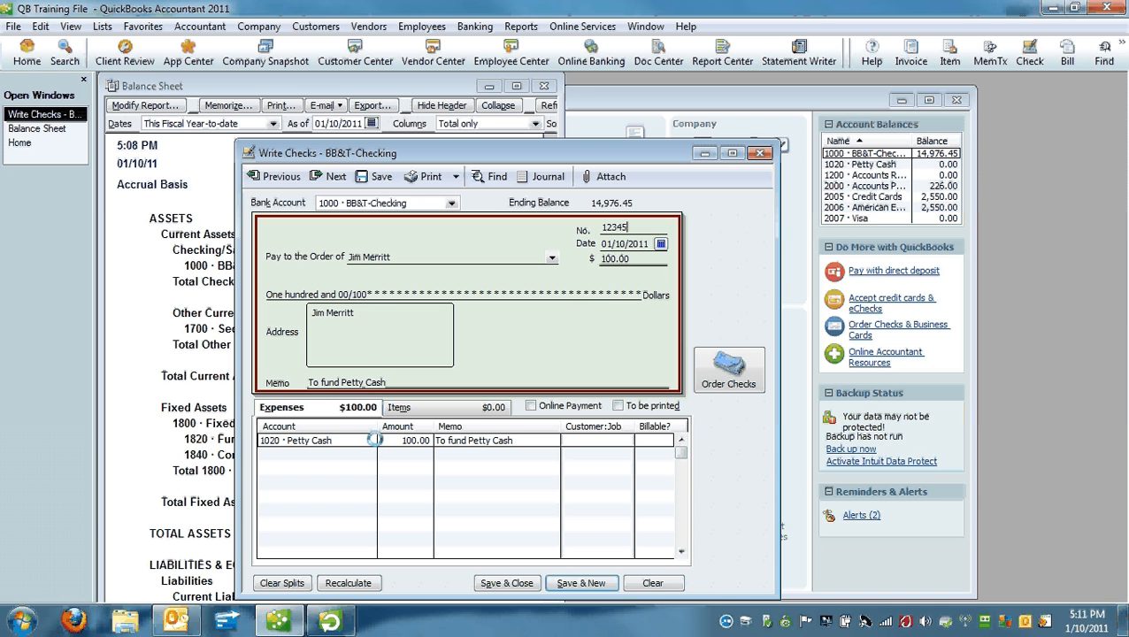
{"action": "left_click", "coordinate": [296, 439]}
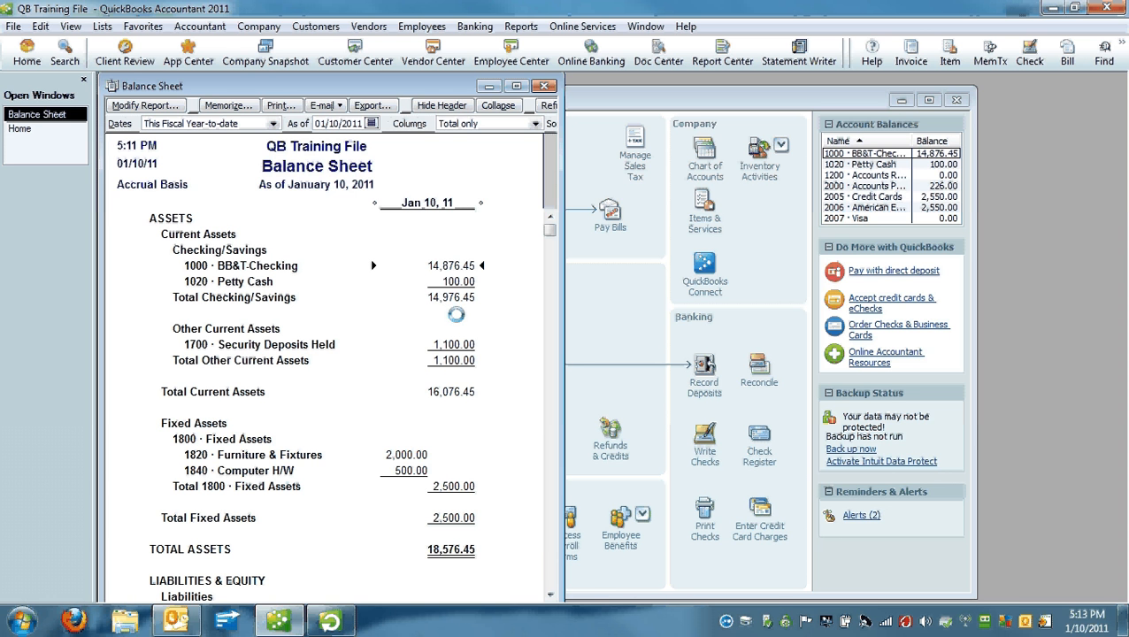
{"action": "left_click", "coordinate": [704, 442]}
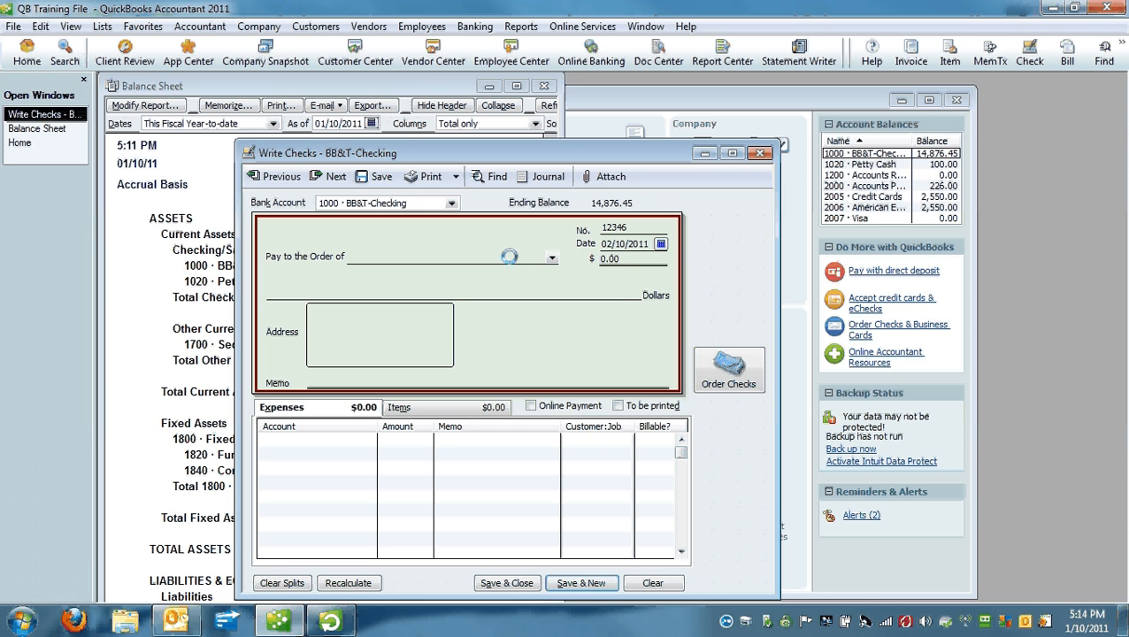
{"action": "type", "text": "Jim Merritt"}
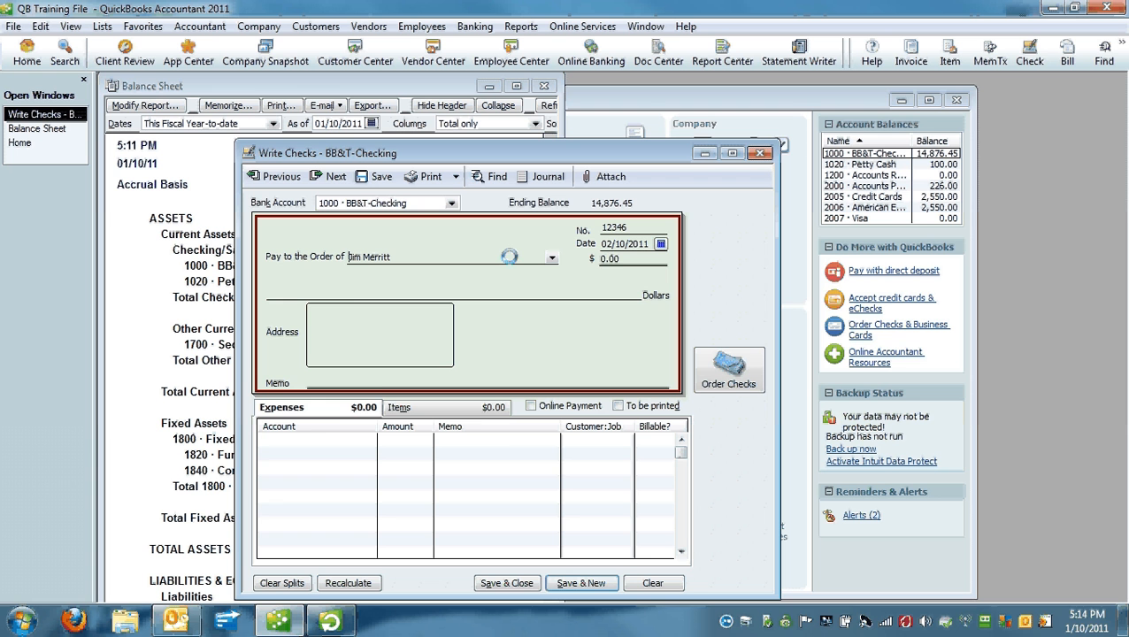
{"action": "type", "text": "100.00"}
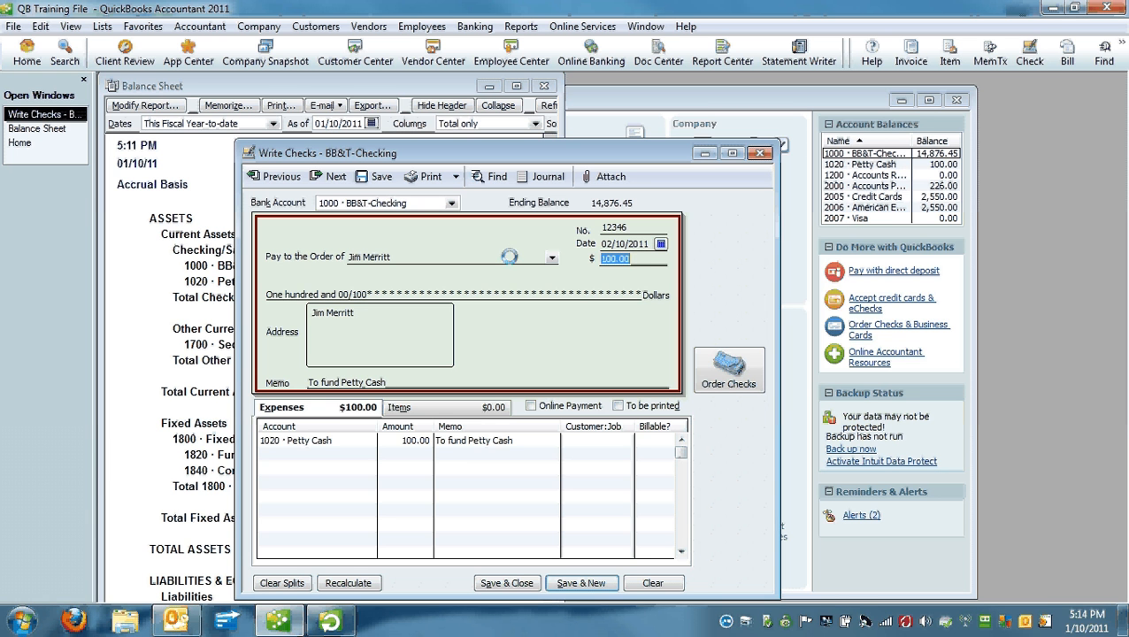
{"action": "type", "text": "90.00"}
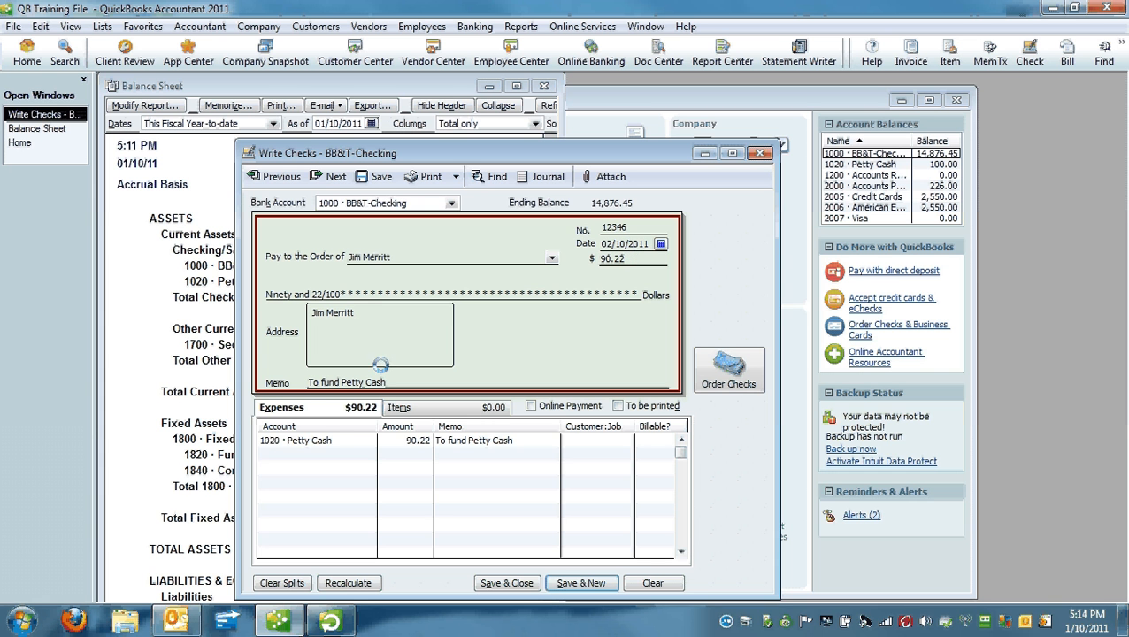
{"action": "left_click", "coordinate": [314, 440]}
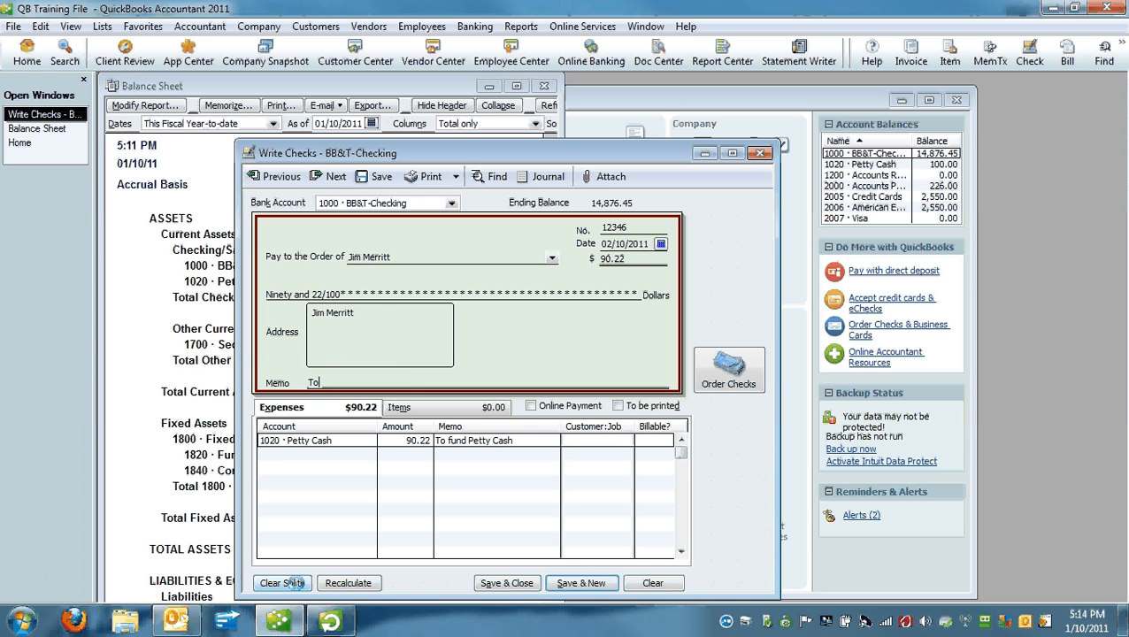
{"action": "type", "text": "refund"}
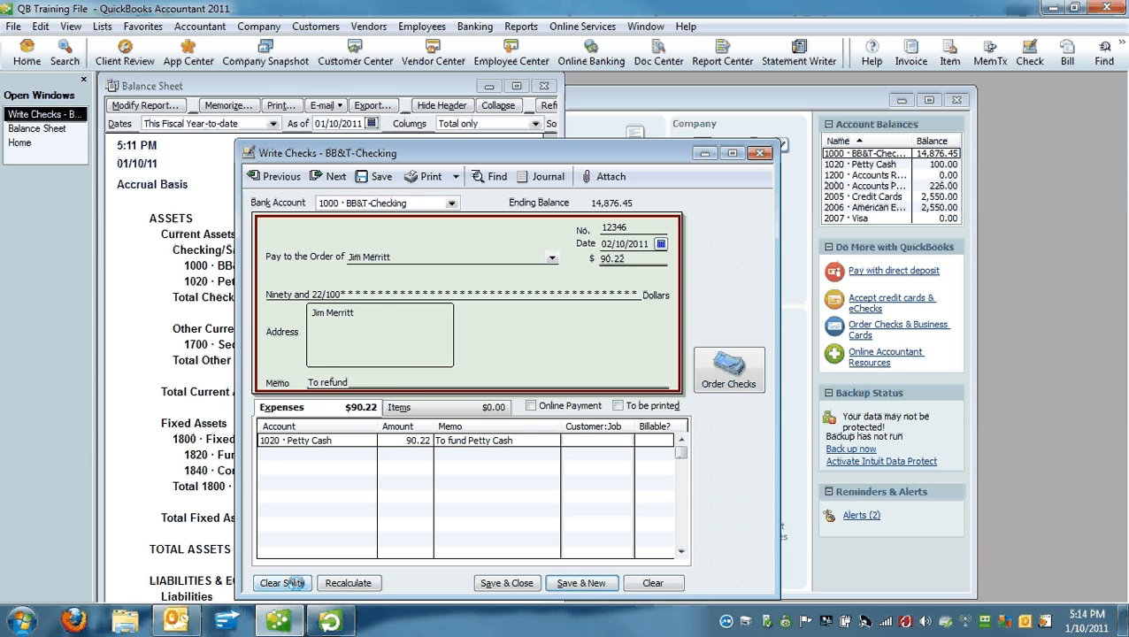
{"action": "type", "text": "PC"}
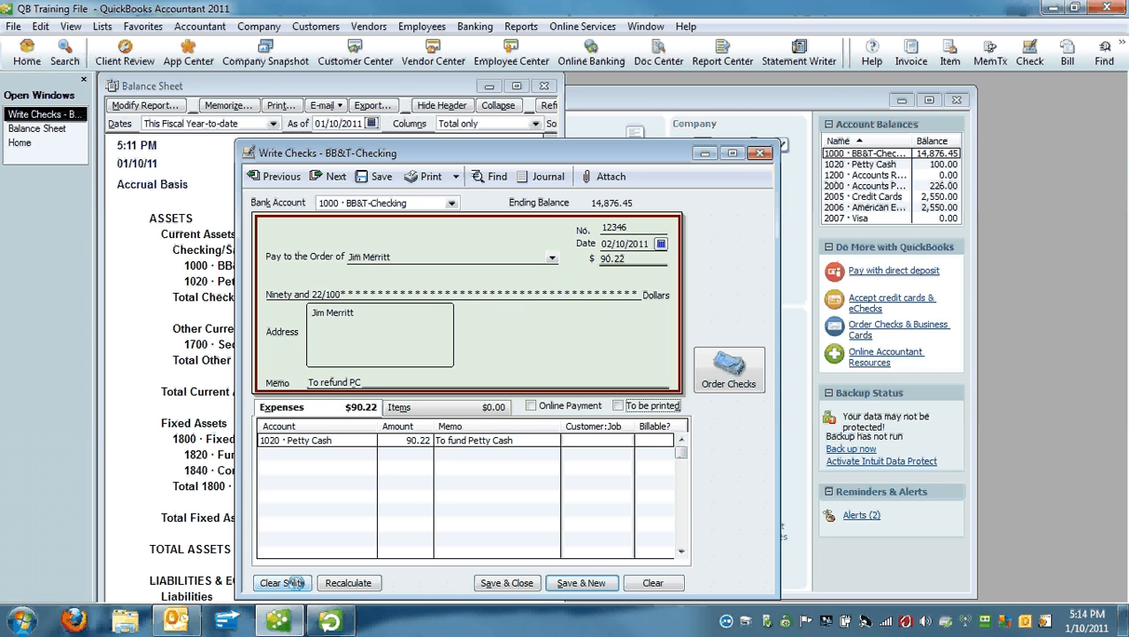
Split expenses: Office Supplies 71.89 for consumables, Meals 18.33 for office pizza.
{"action": "left_click", "coordinate": [314, 440]}
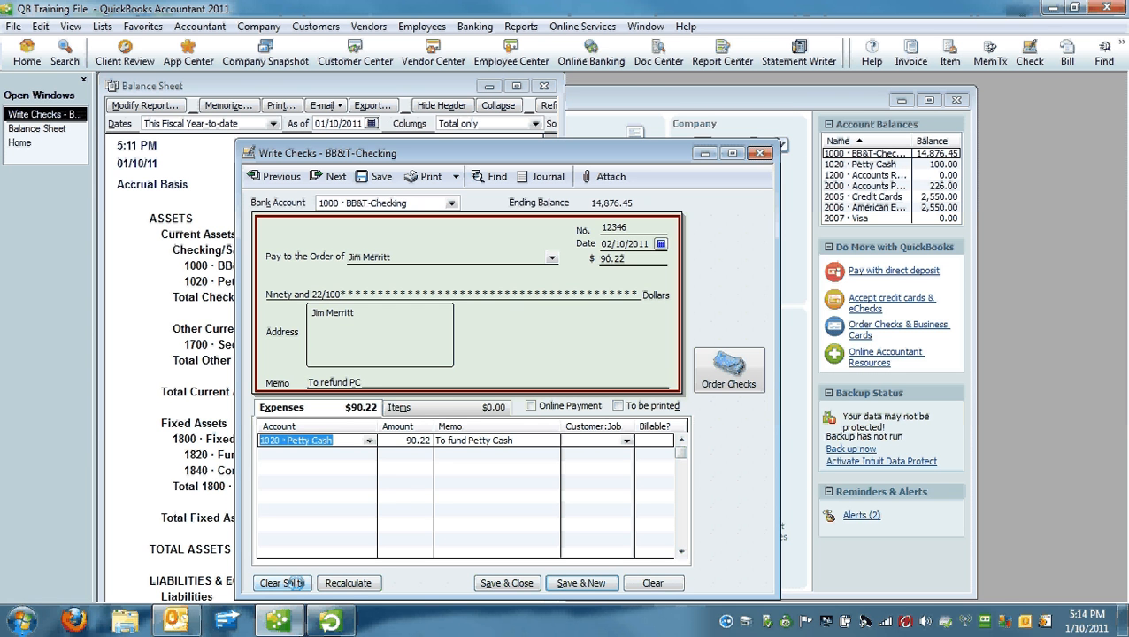
{"action": "left_click", "coordinate": [314, 439]}
{"action": "type", "text": "6870 · Office Supplies"}
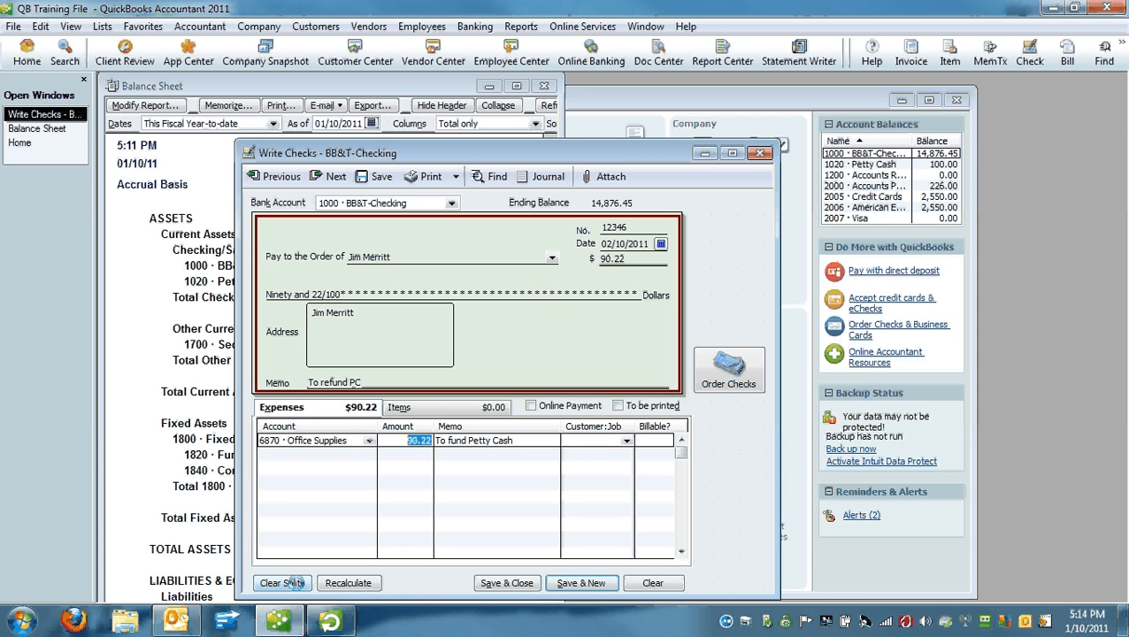
{"action": "type", "text": "71.89"}
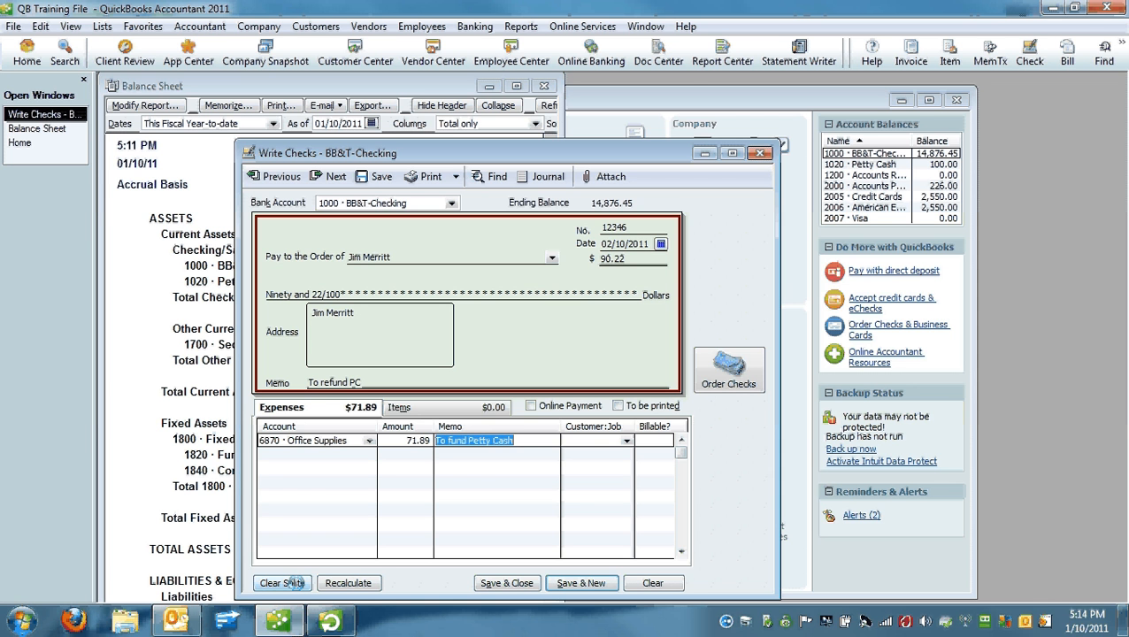
{"action": "type", "text": "Consumable Office Supplies"}
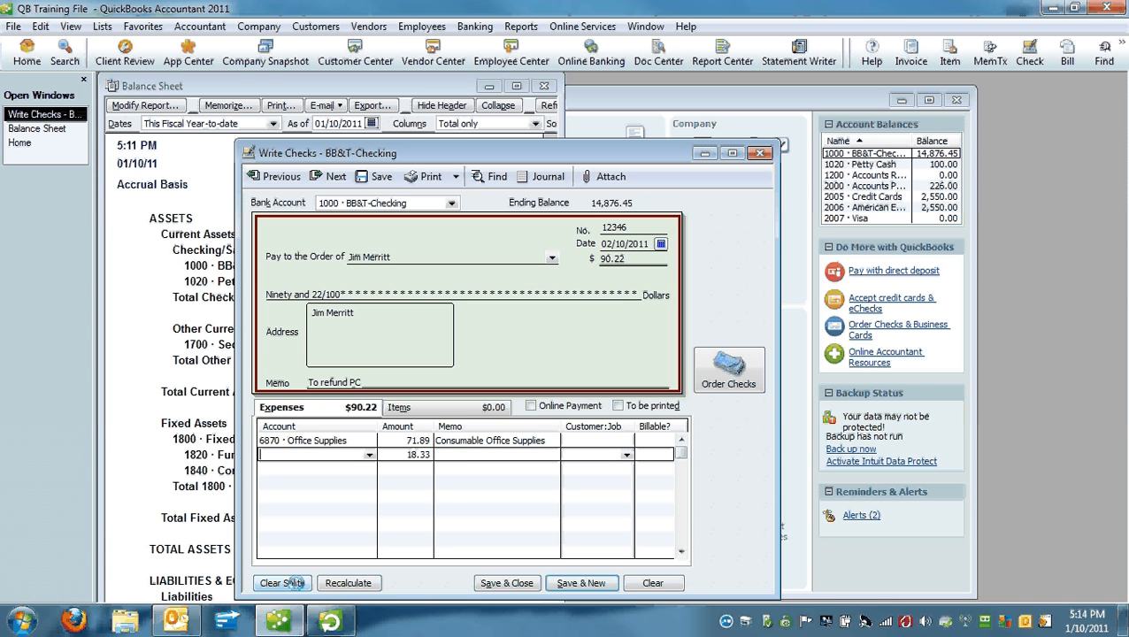
{"action": "left_click", "coordinate": [316, 454]}
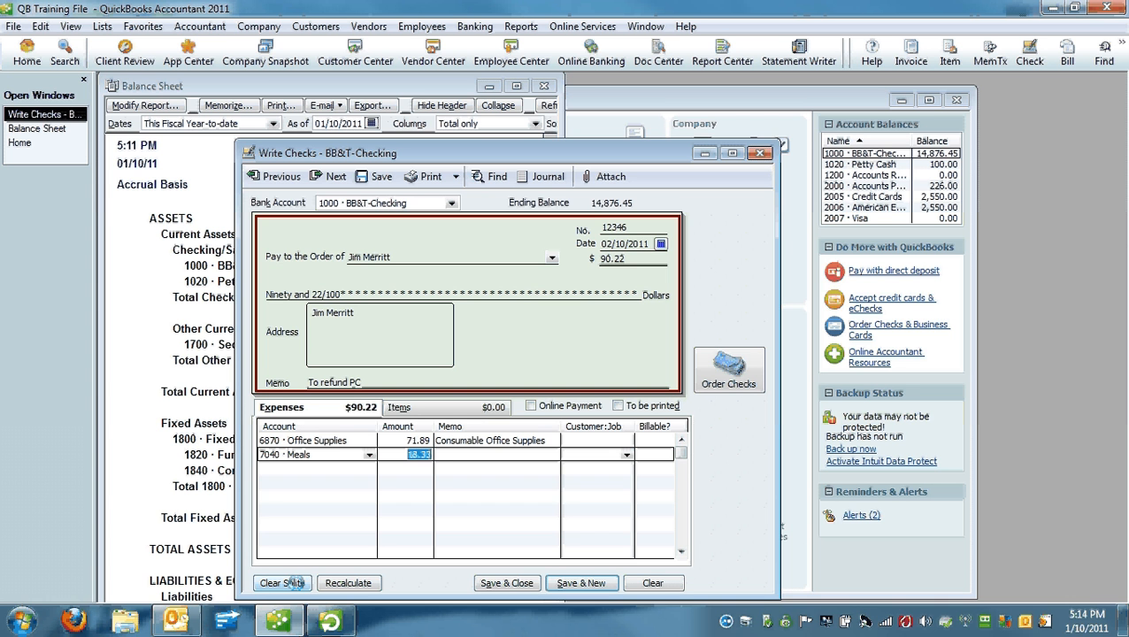
{"action": "type", "text": "Pizza for Office"}
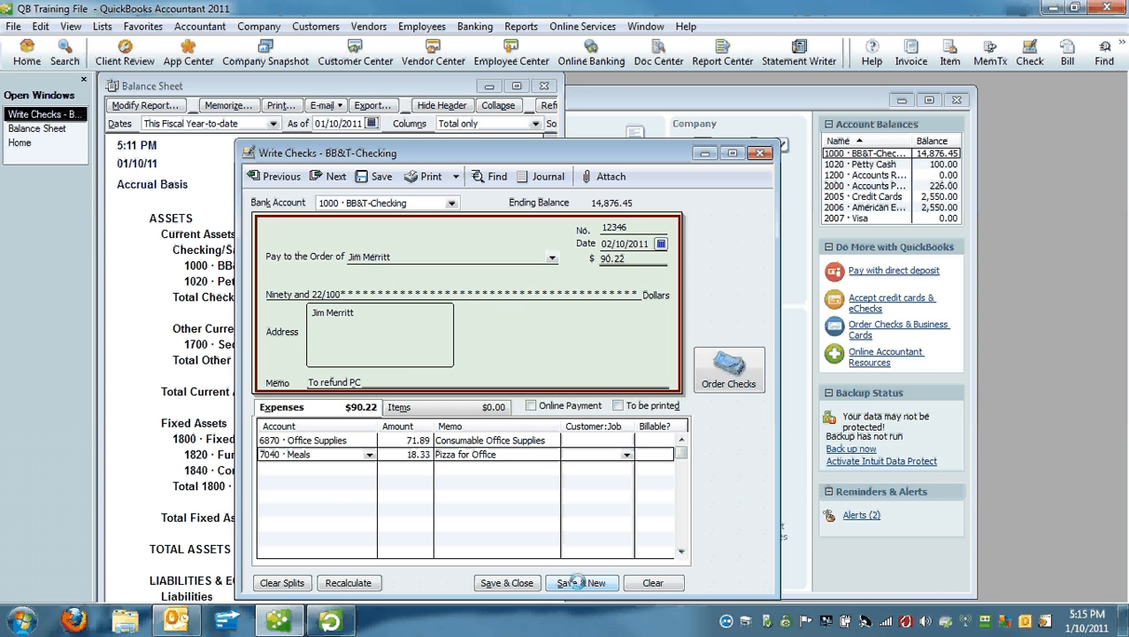
Save the $90.22 check, confirm the future-date warning, and reopen the Balance Sheet.
{"action": "left_click", "coordinate": [581, 582]}
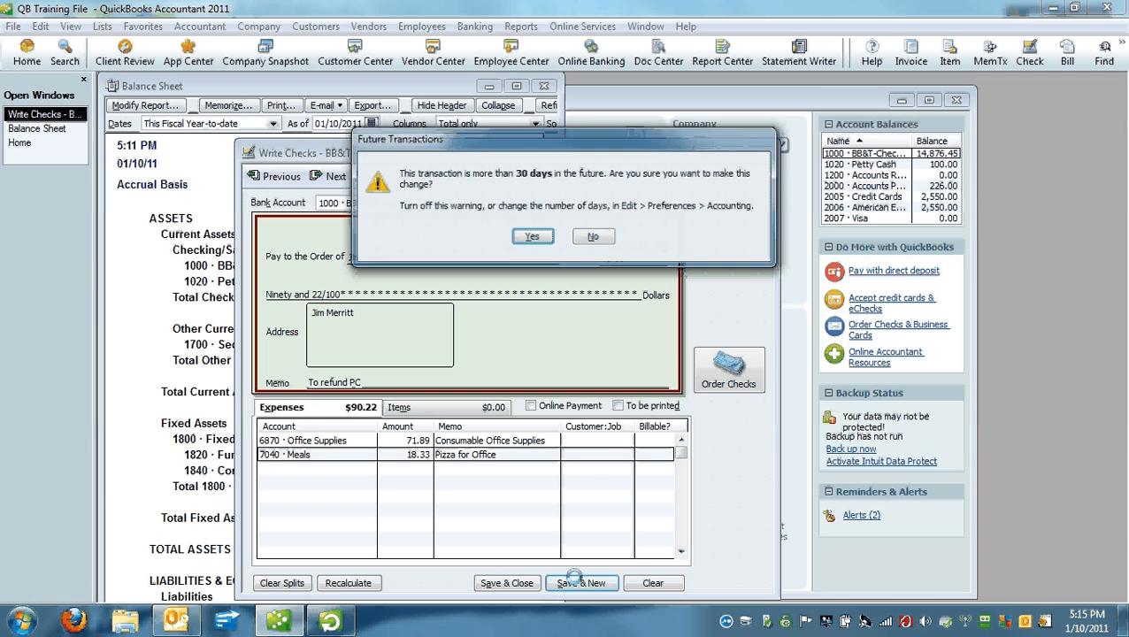
{"action": "left_click", "coordinate": [531, 236]}
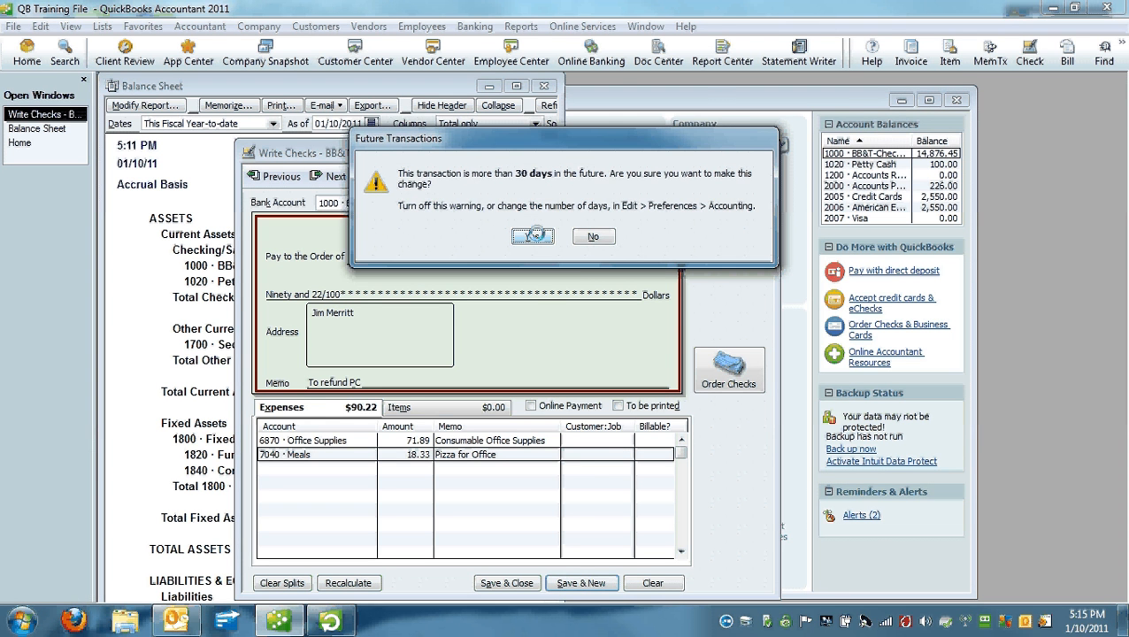
{"action": "left_click", "coordinate": [531, 236]}
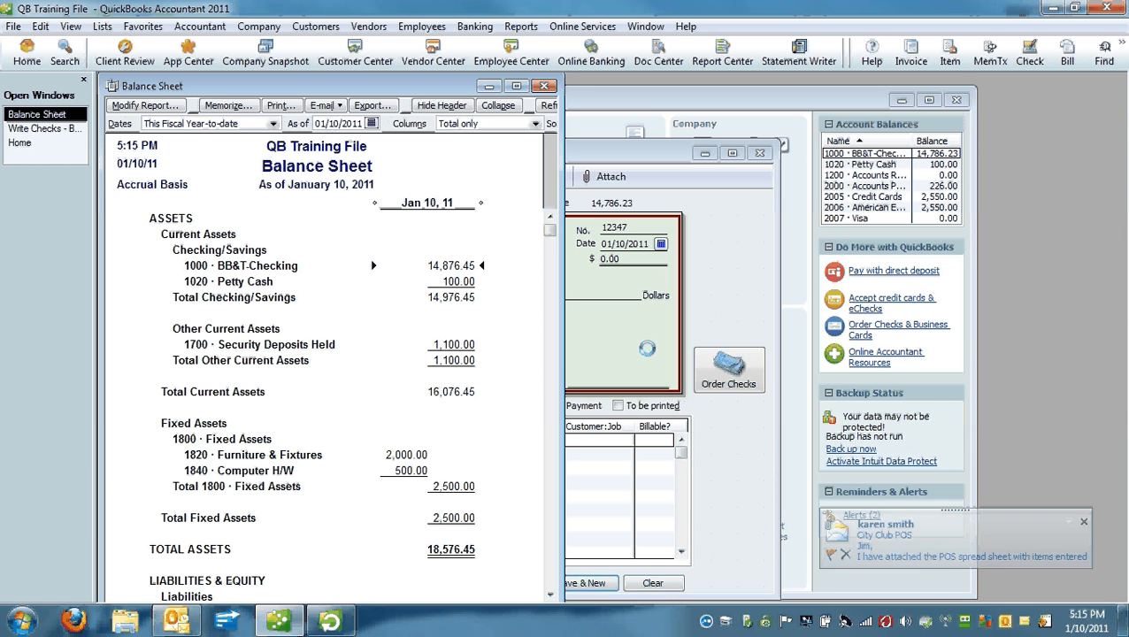
{"action": "left_click", "coordinate": [1082, 520]}
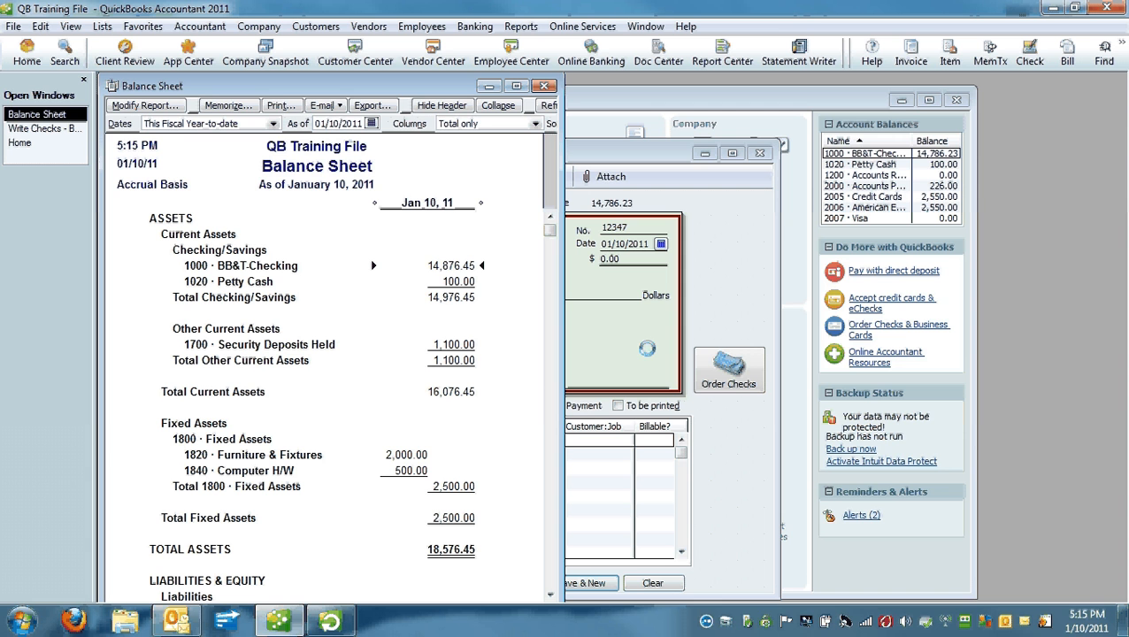